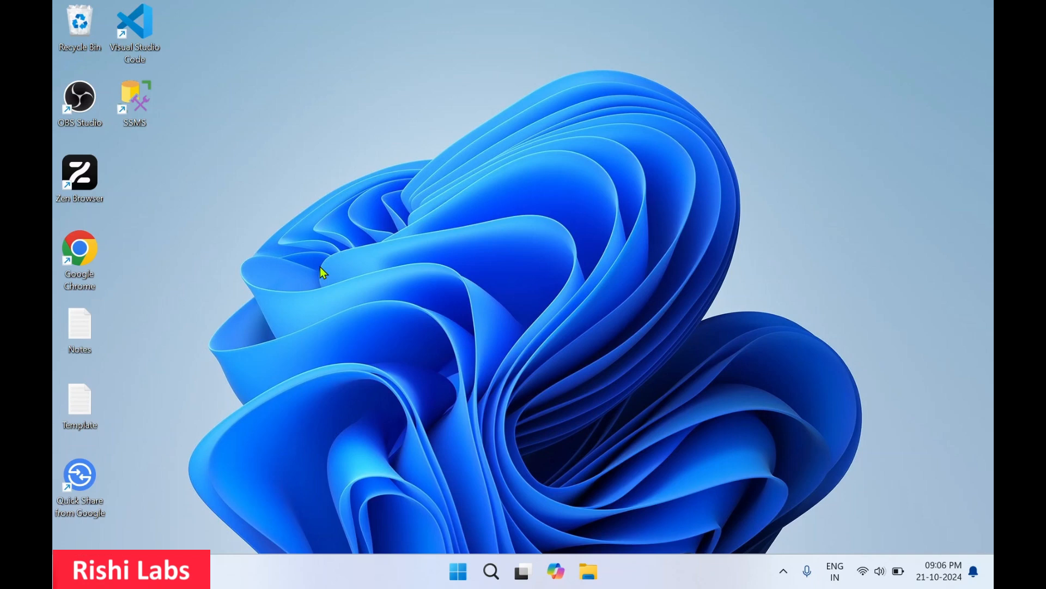
Step: Bring up Windows search from the taskbar
click(454, 569)
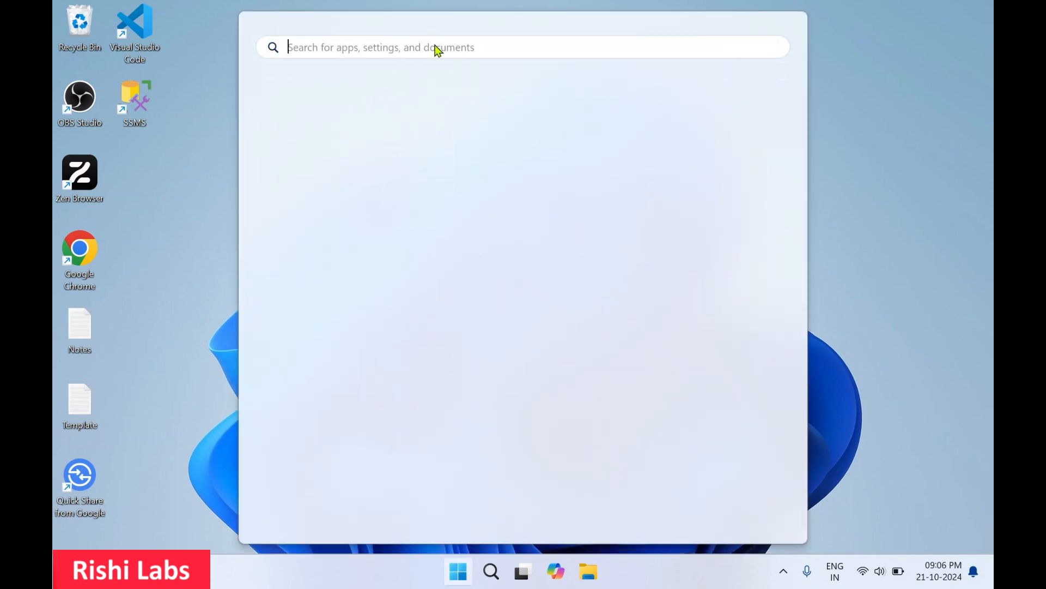
Step: Search 'store' in Start and launch Microsoft Store from the best match
text(stor)
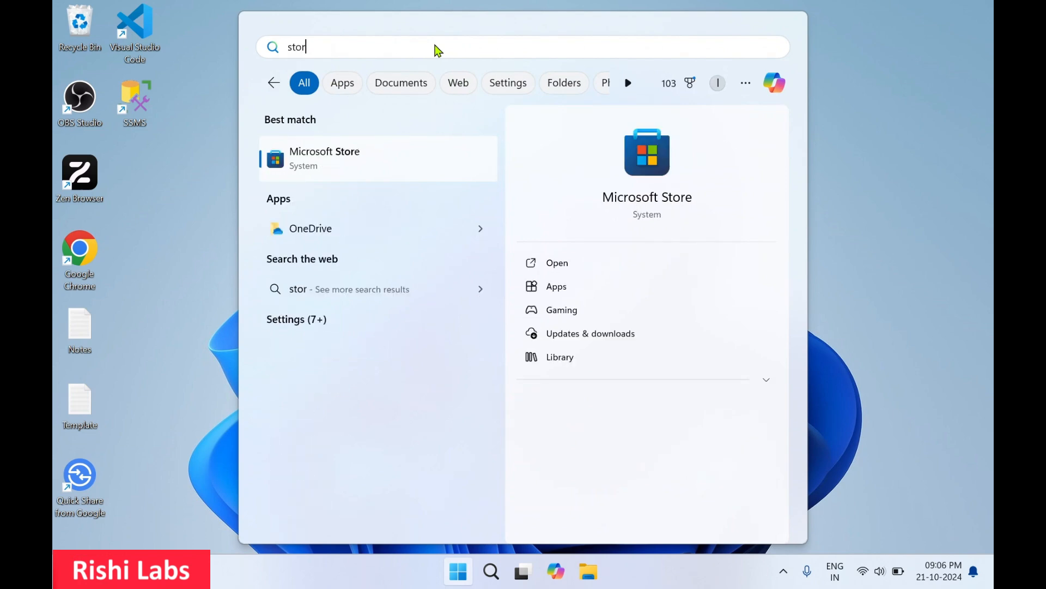
text(e)
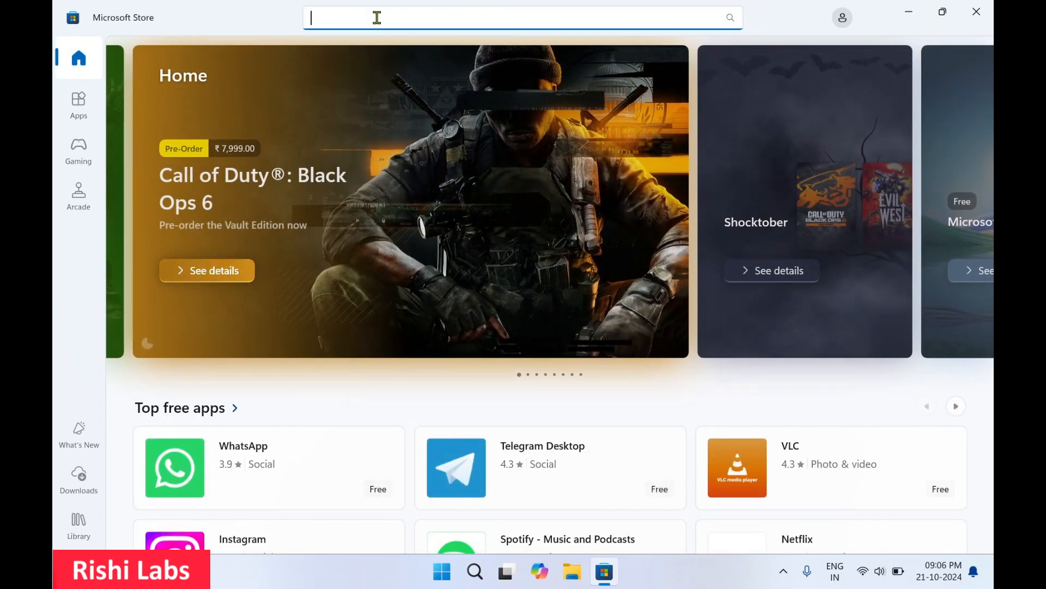
Step: Search the Store for 'power bi desktop' and reach the Power BI Desktop app page
text(power bi)
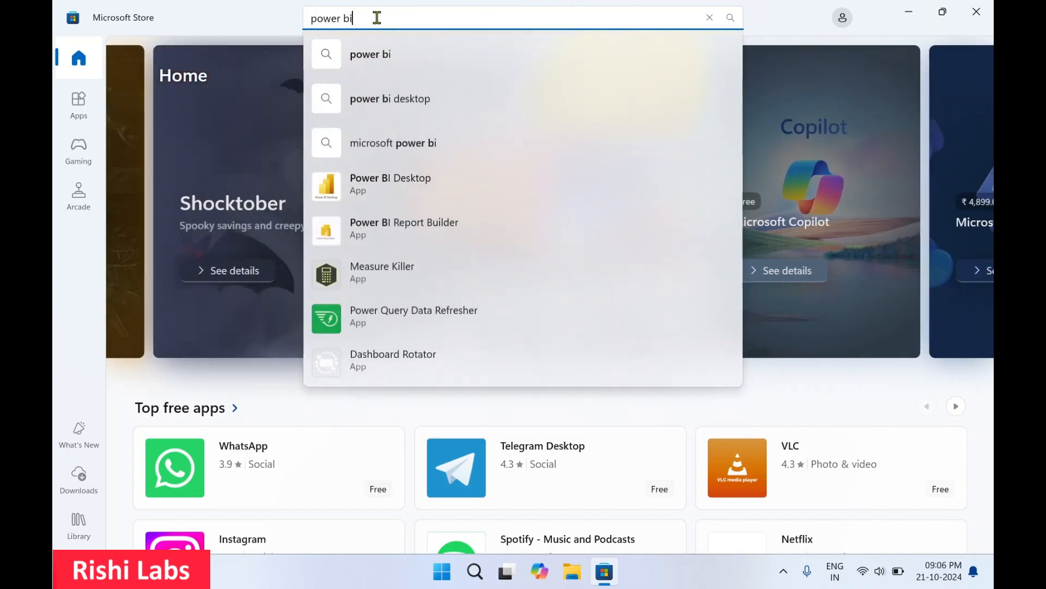
mouse_move(395, 194)
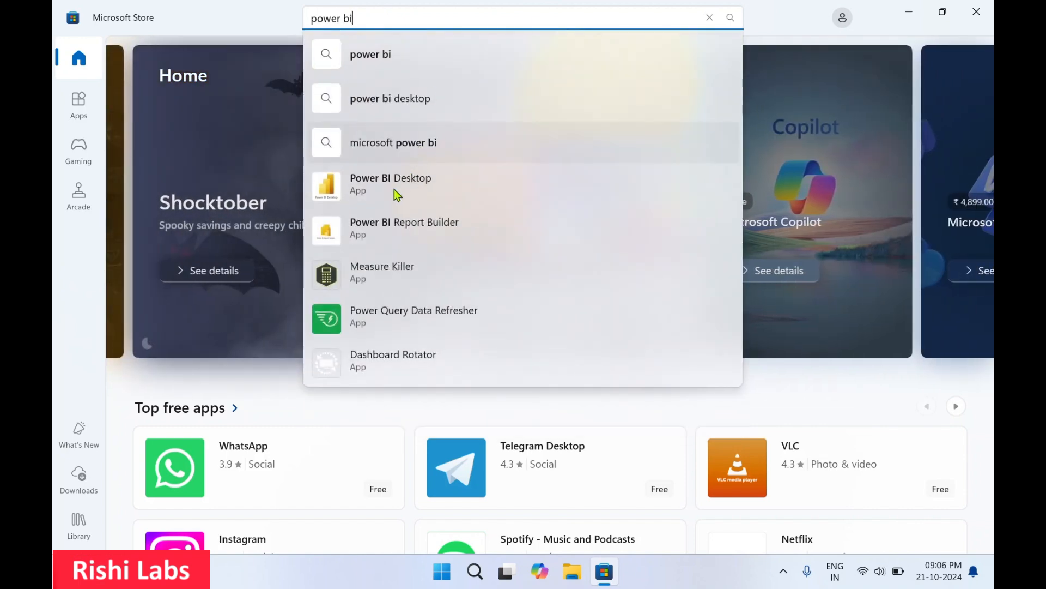
text(desktop)
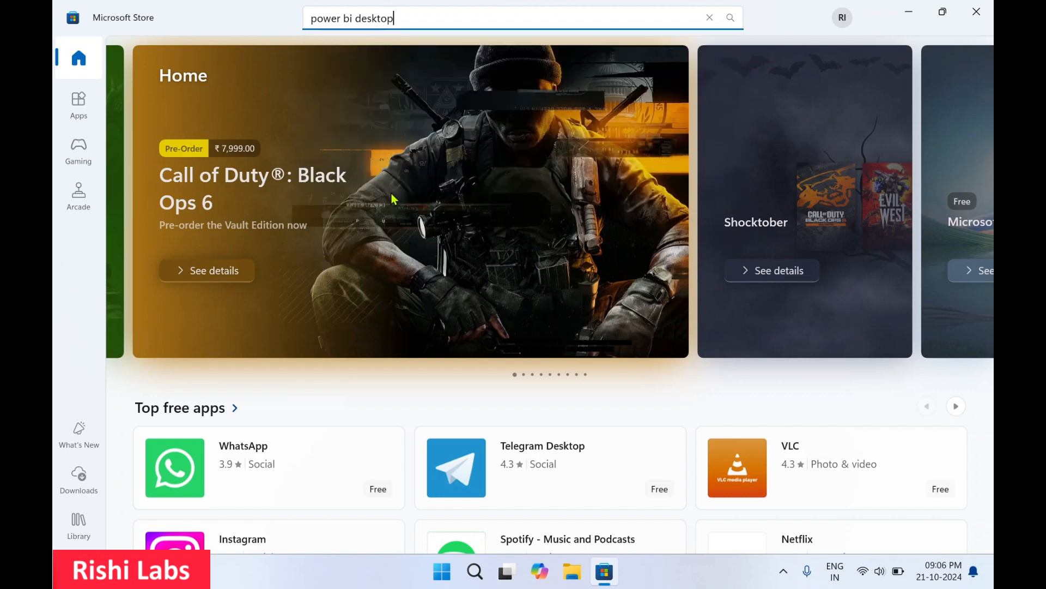
key(Enter)
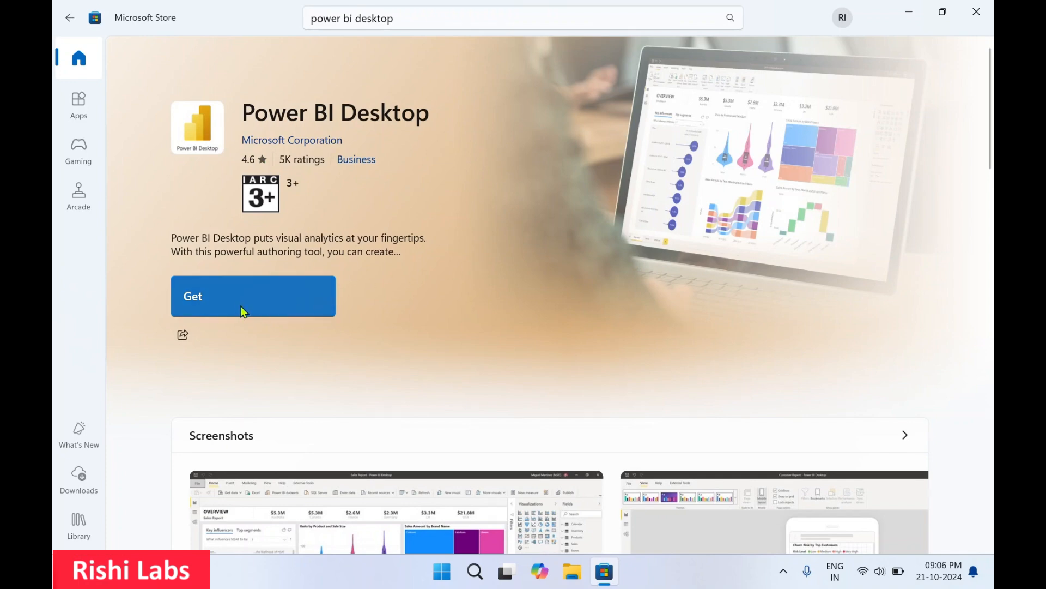
mouse_move(224, 306)
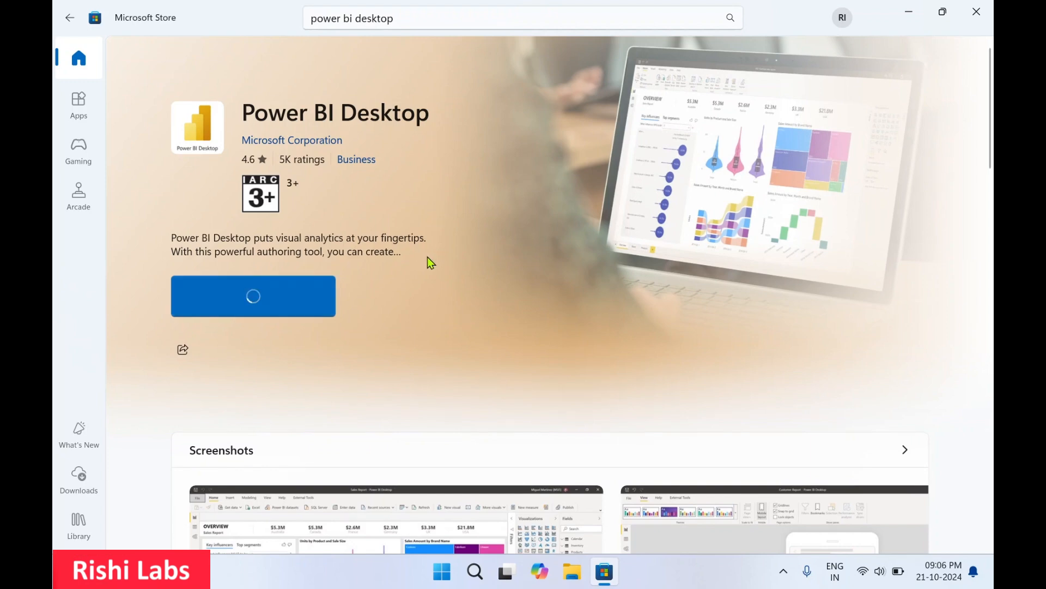
mouse_move(429, 277)
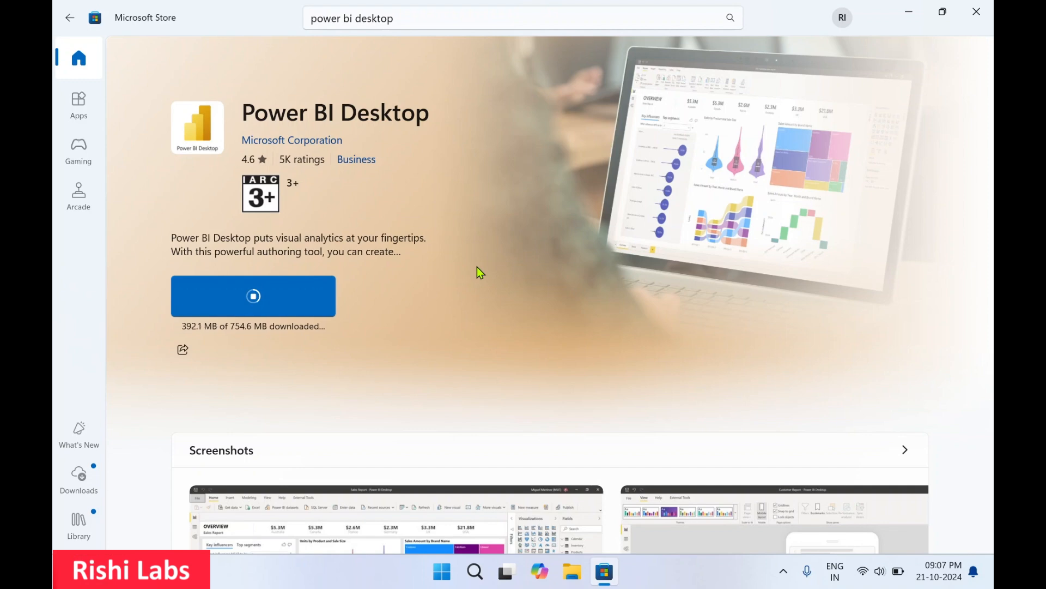
mouse_move(381, 274)
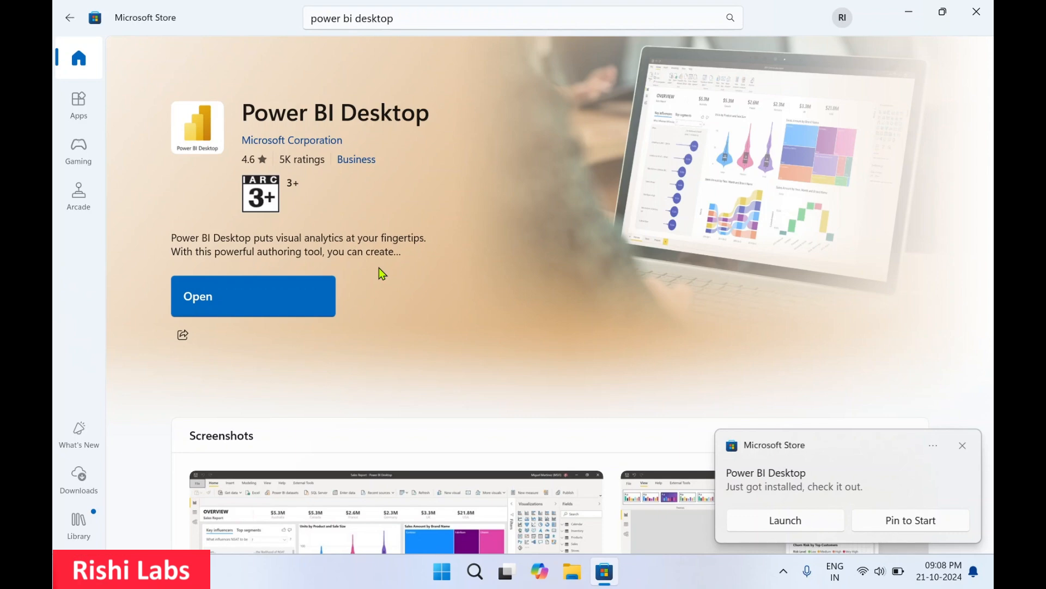
Step: Dismiss the install notification, launch Power BI Desktop, and close Microsoft Store
click(960, 458)
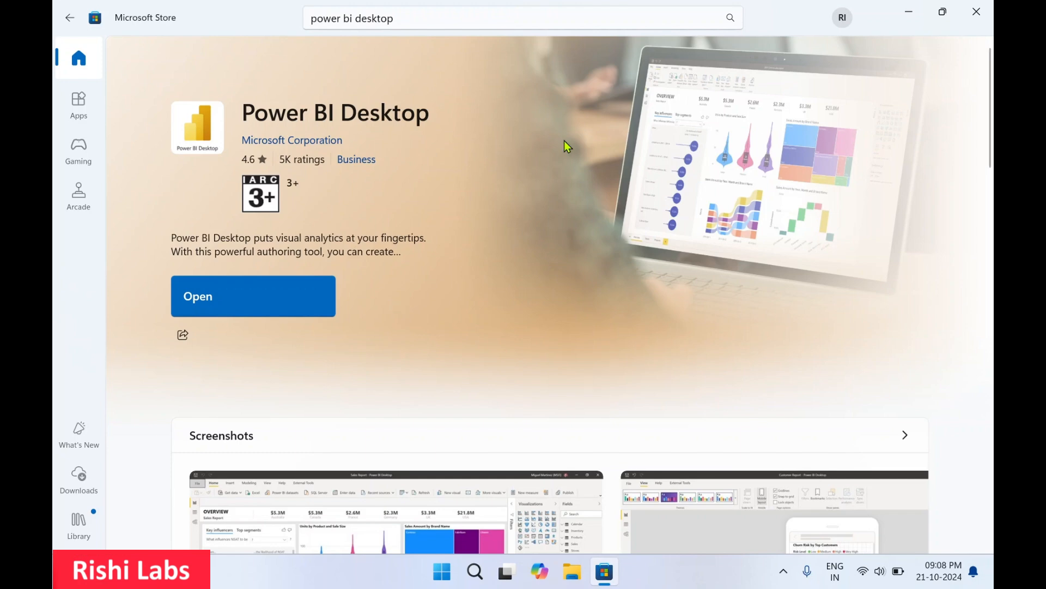
mouse_move(402, 143)
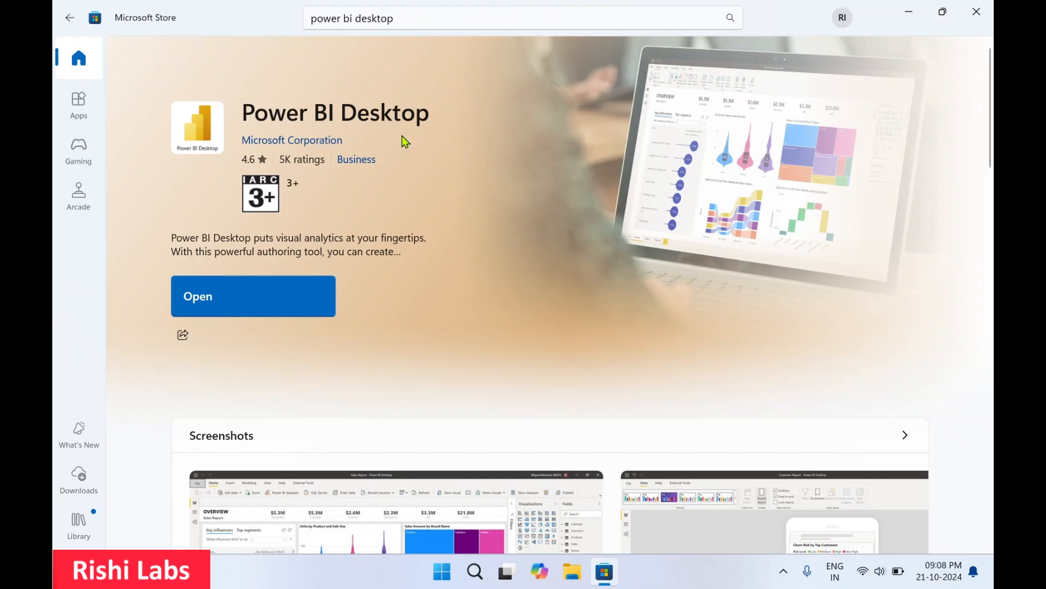
mouse_move(239, 305)
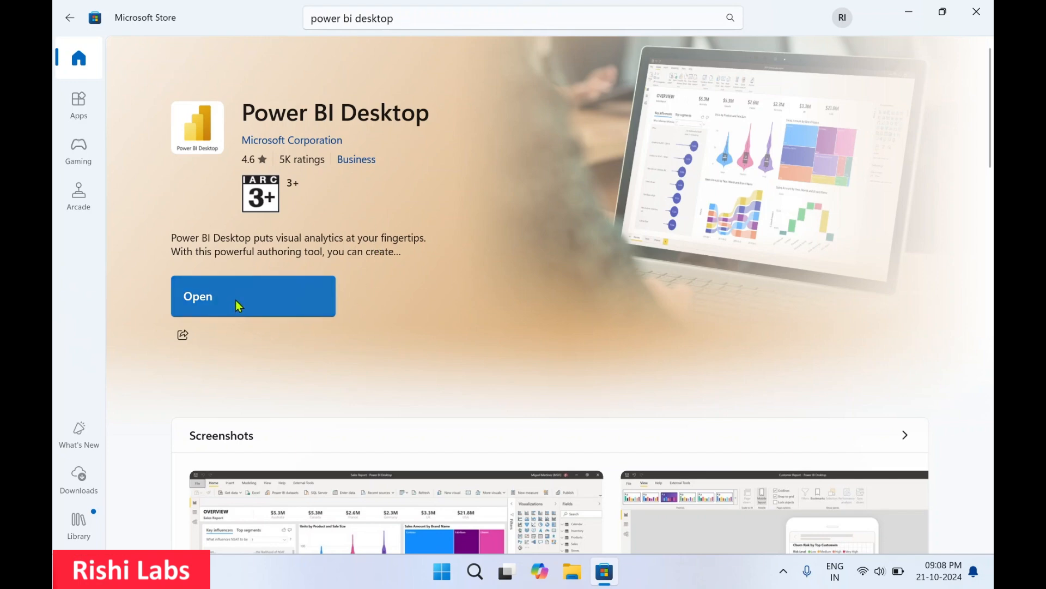
click(231, 296)
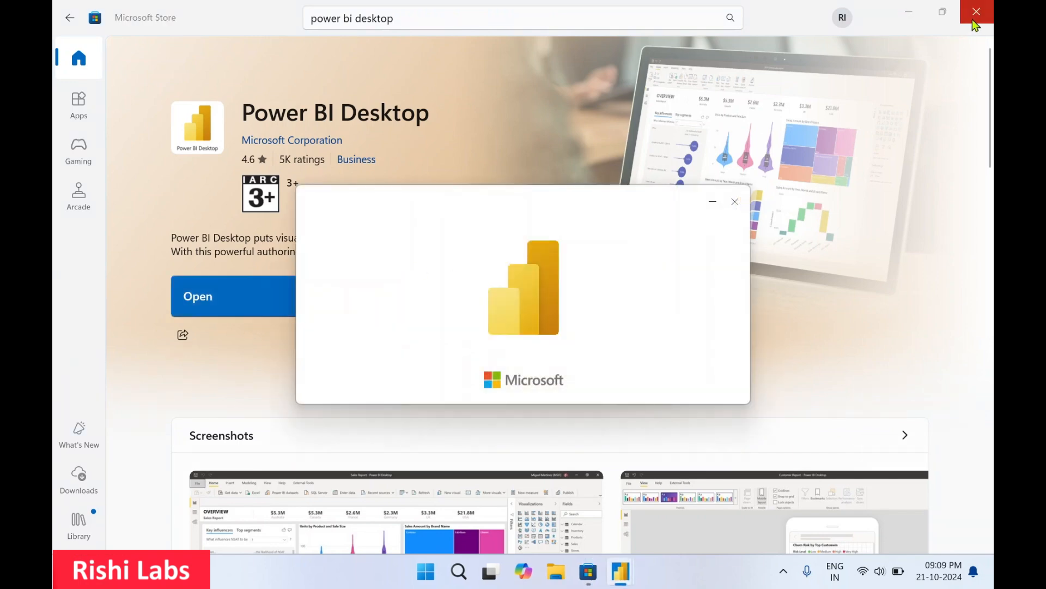
click(974, 12)
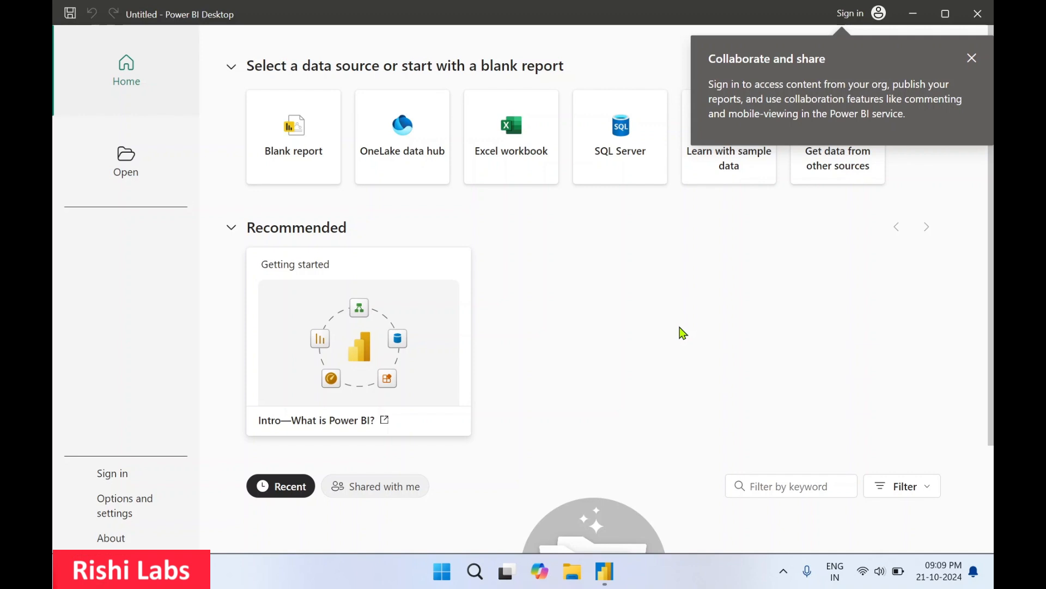
mouse_move(971, 56)
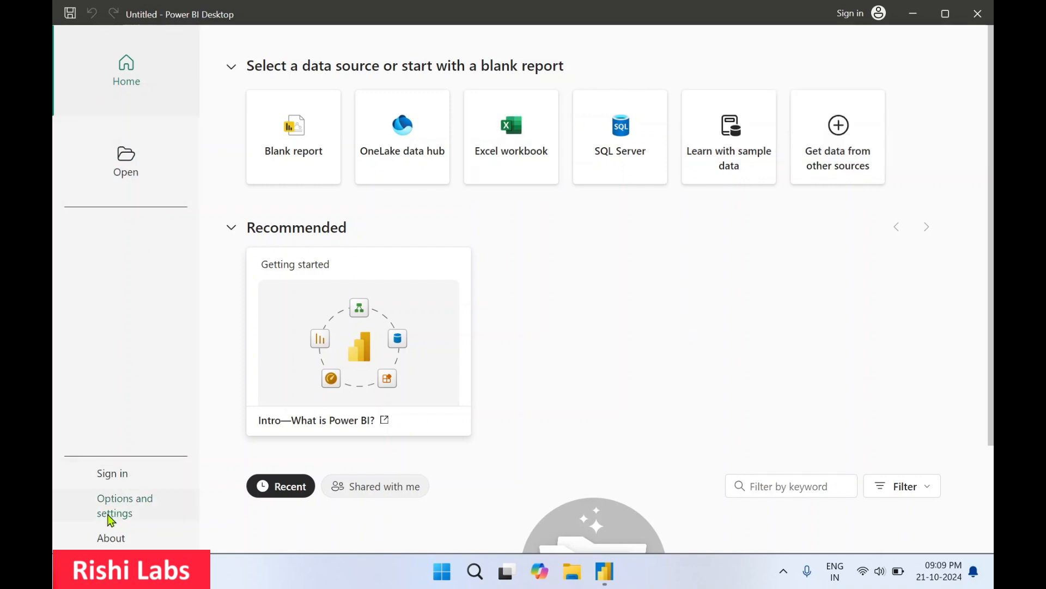
Step: Leave the Home start screen to reach the blank report canvas
click(293, 137)
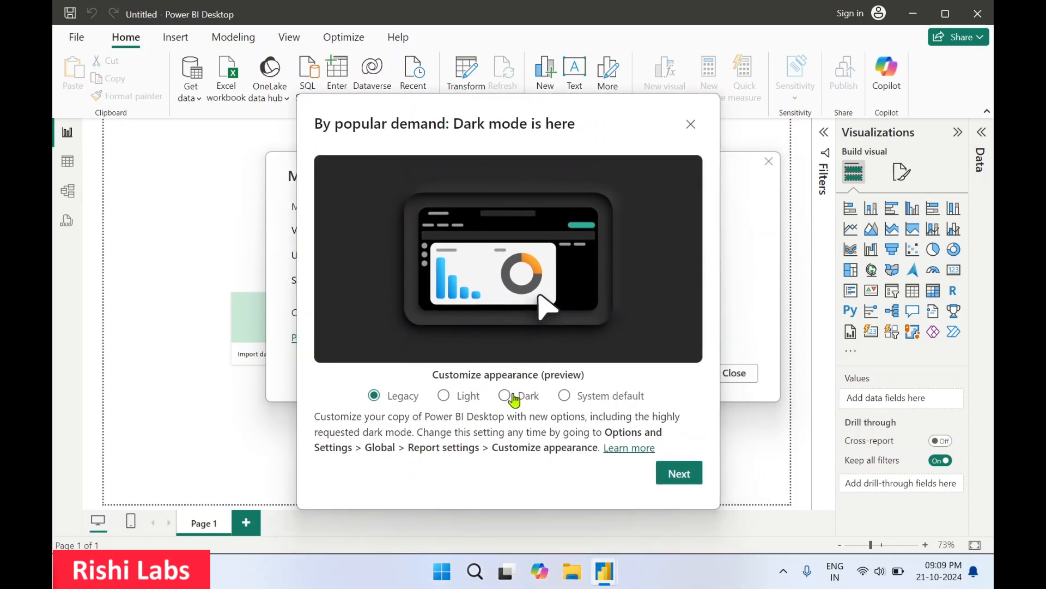
Step: Try Dark then Light appearance and dismiss the dark mode announcement
click(505, 395)
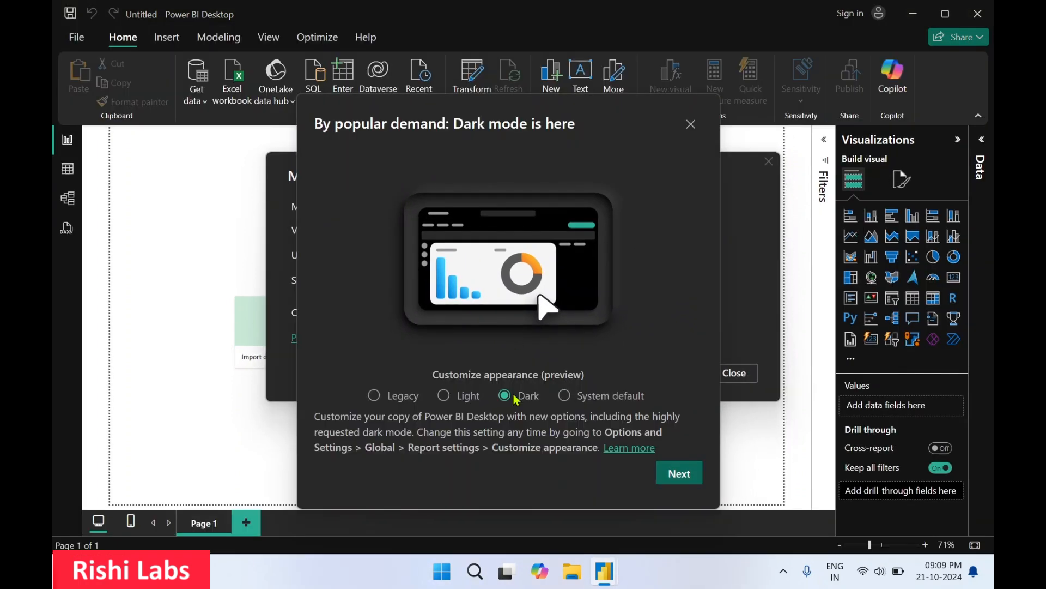
mouse_move(423, 390)
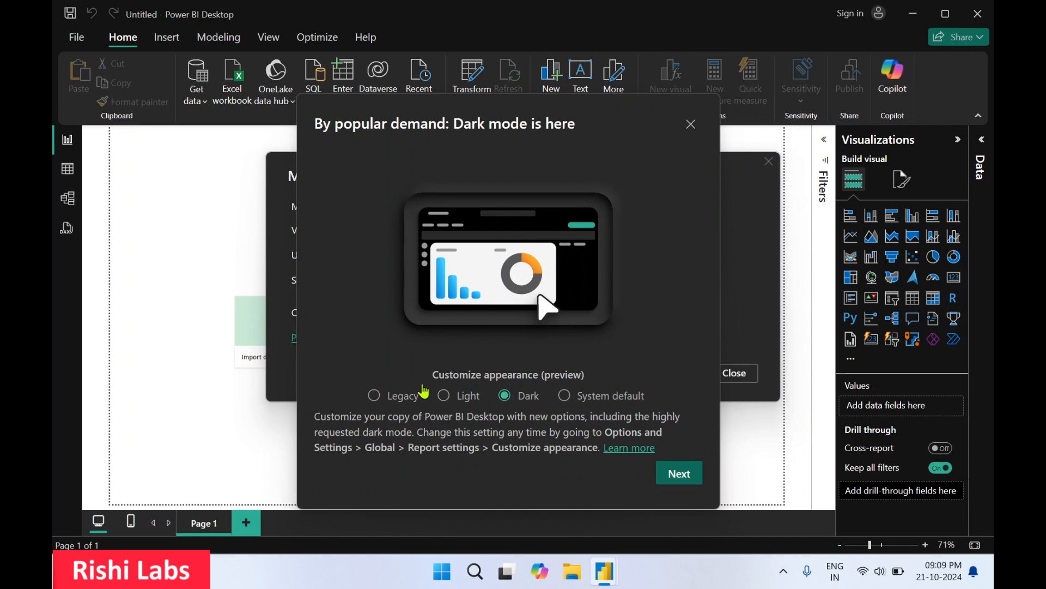
mouse_move(465, 405)
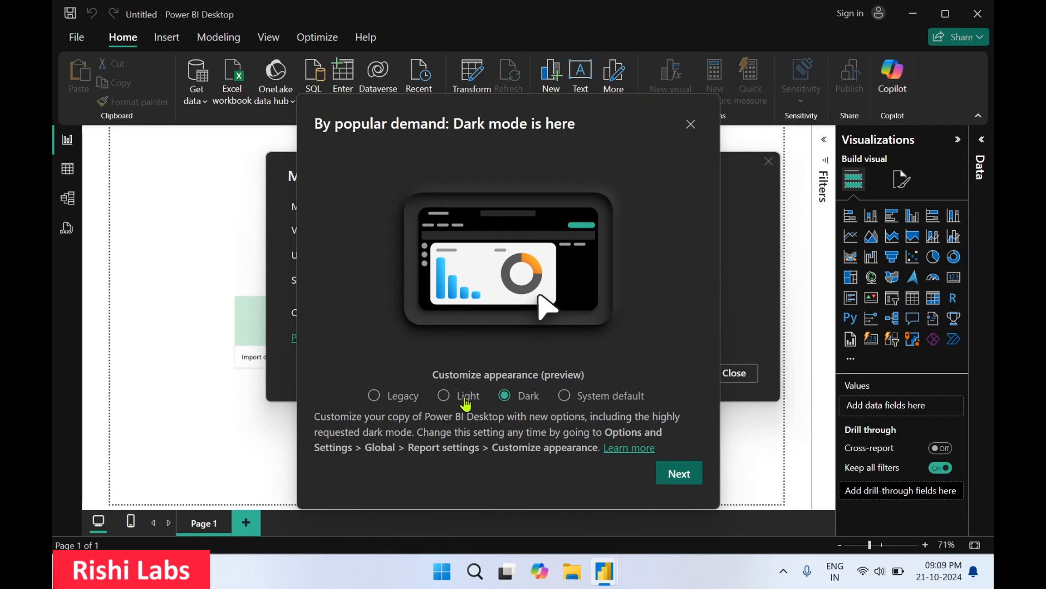
click(443, 395)
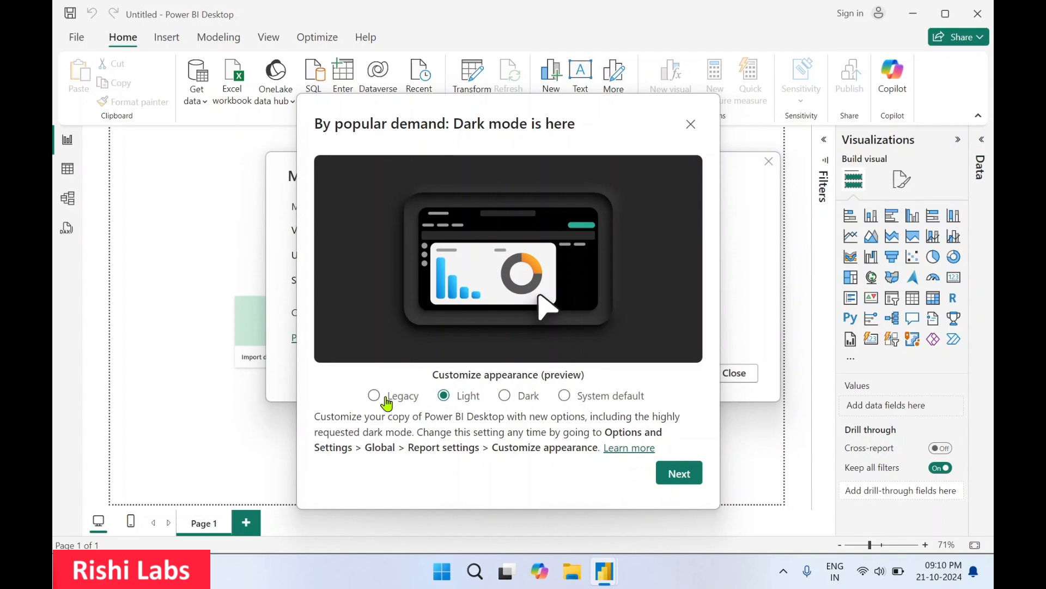
click(691, 124)
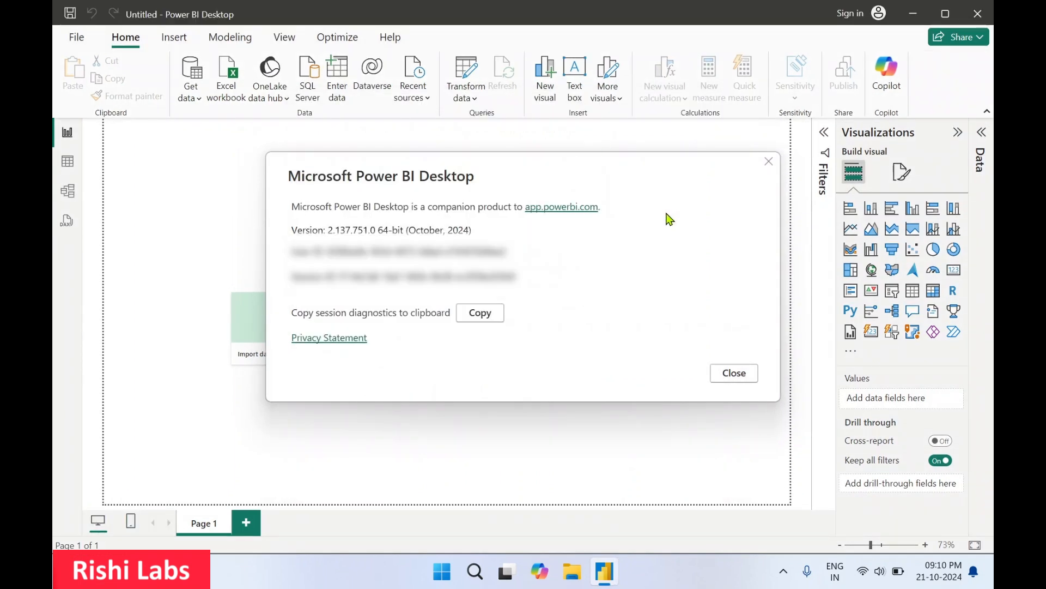
mouse_move(431, 191)
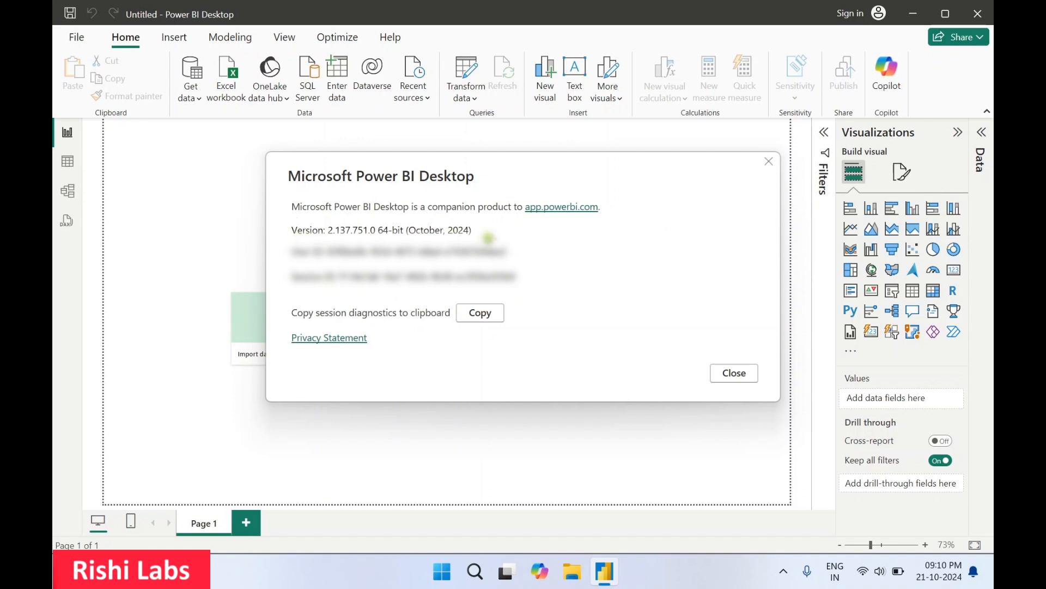
mouse_move(568, 305)
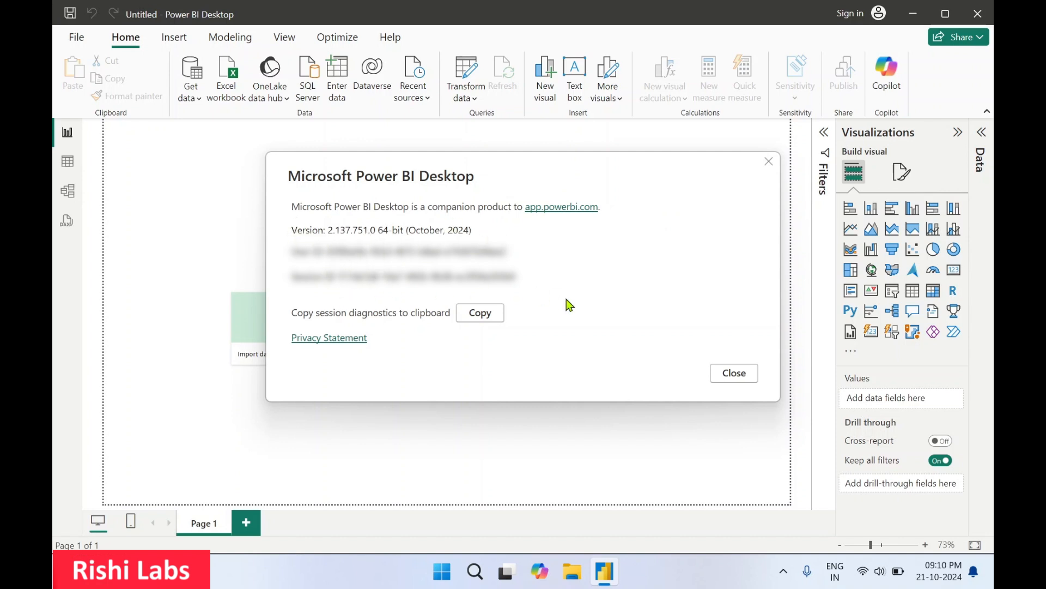
mouse_move(762, 394)
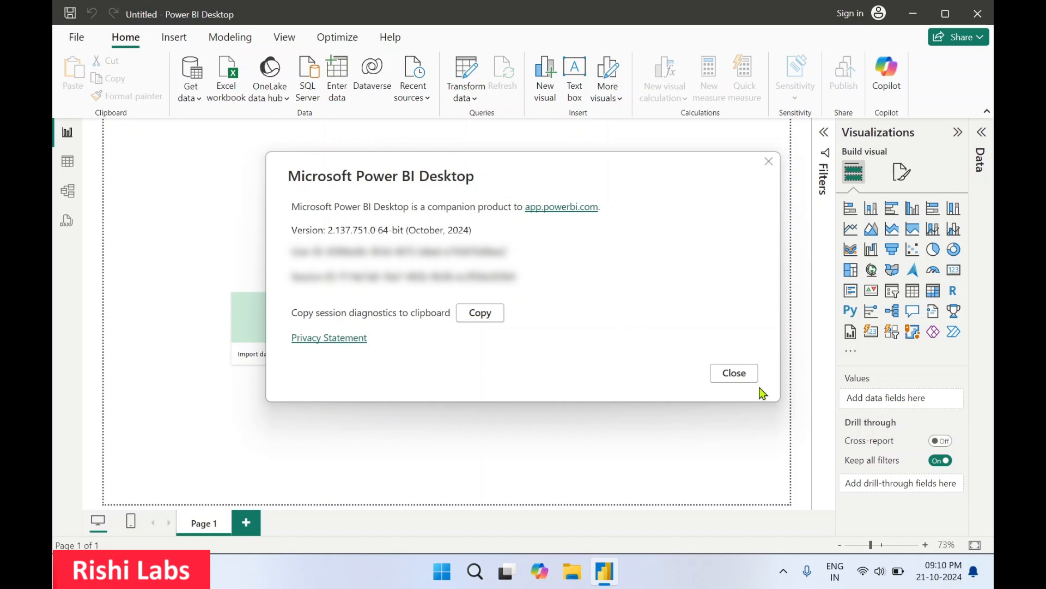
mouse_move(734, 378)
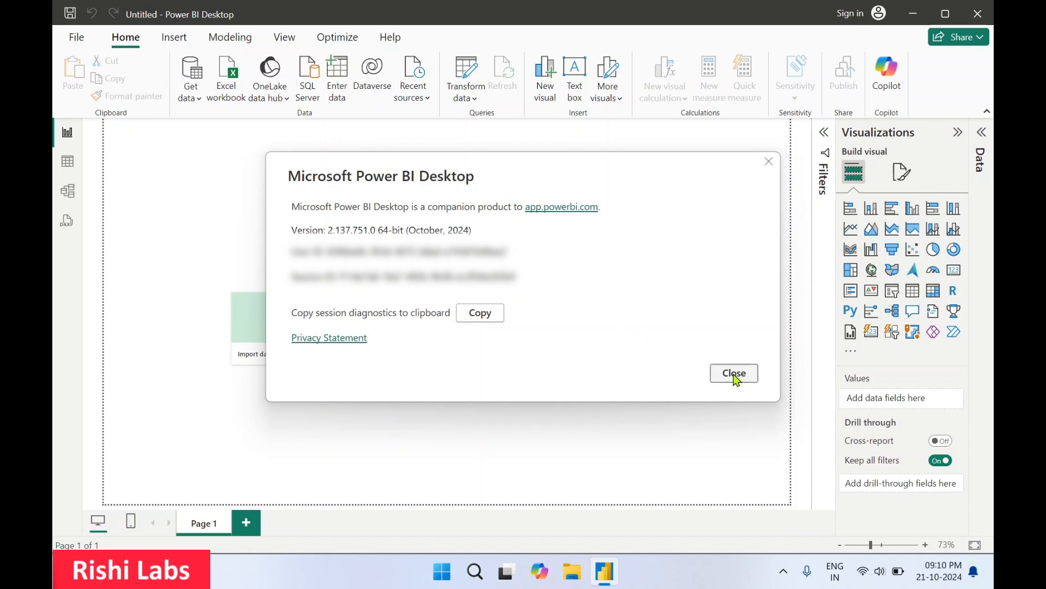
Step: Close the About dialog and quit Power BI Desktop
click(734, 373)
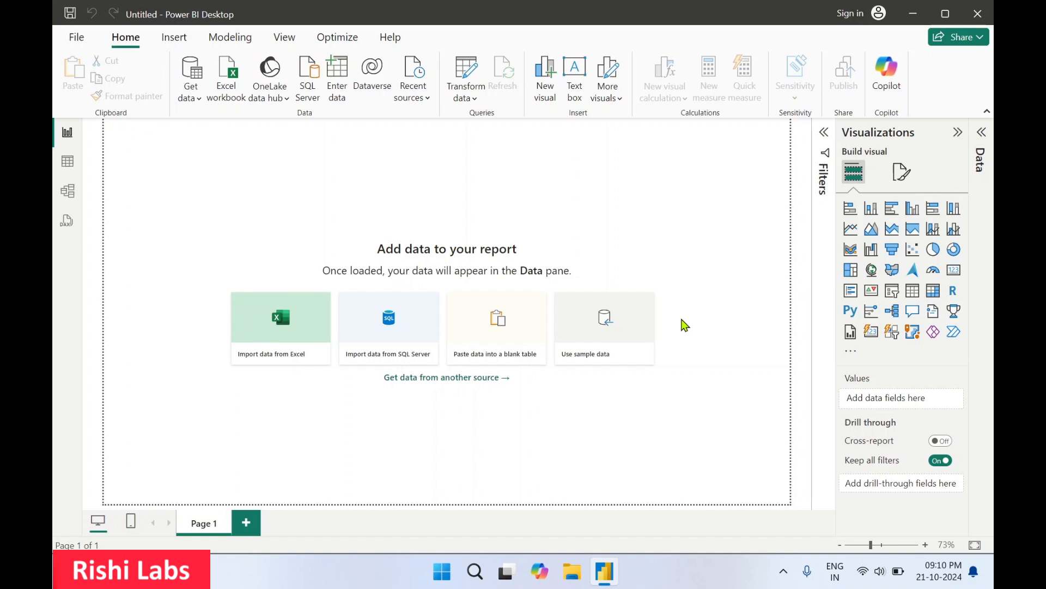
mouse_move(886, 71)
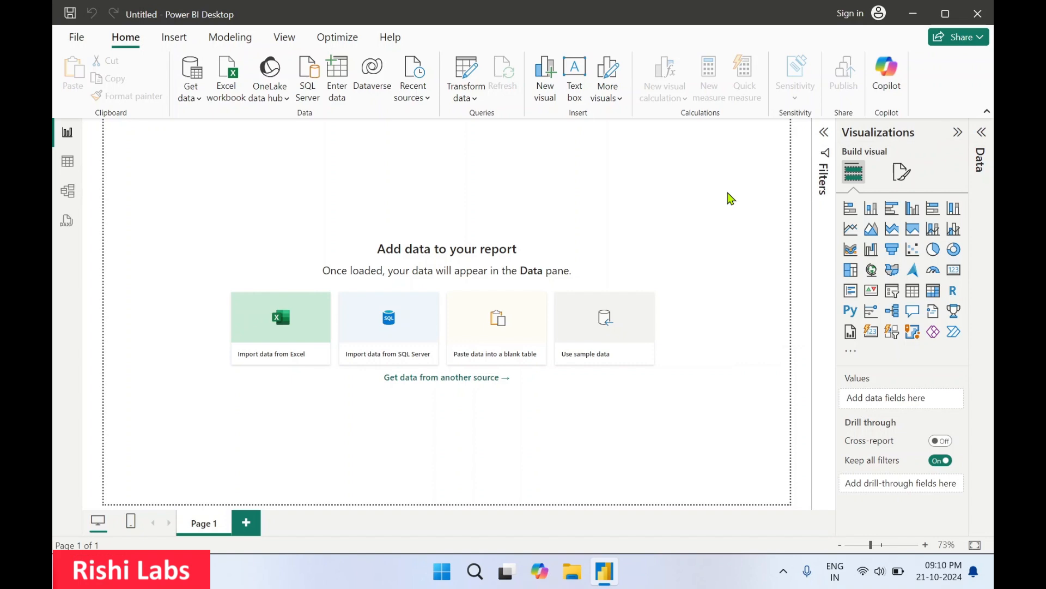
mouse_move(978, 13)
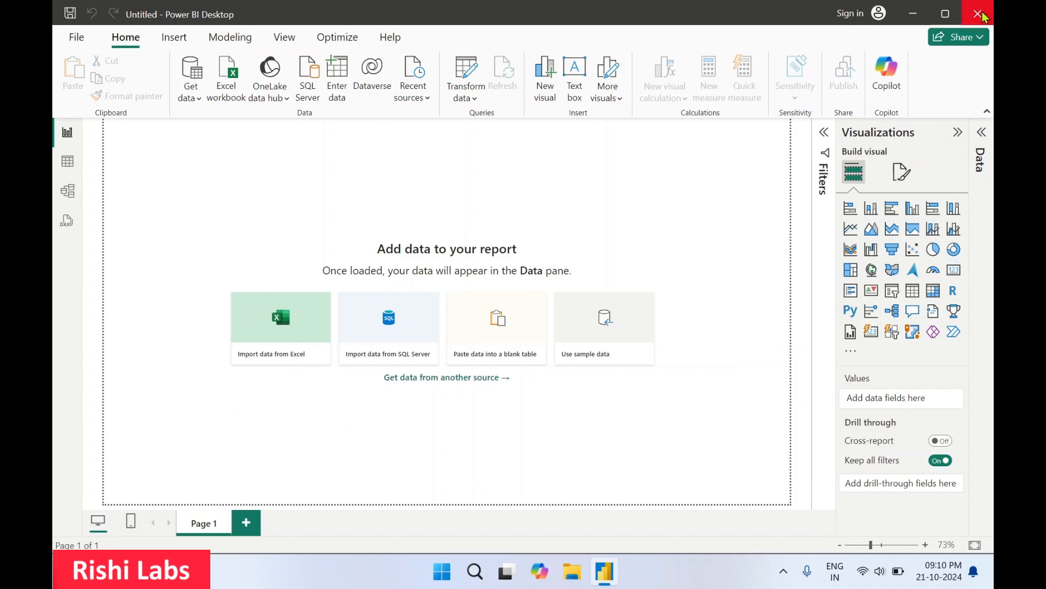
click(977, 14)
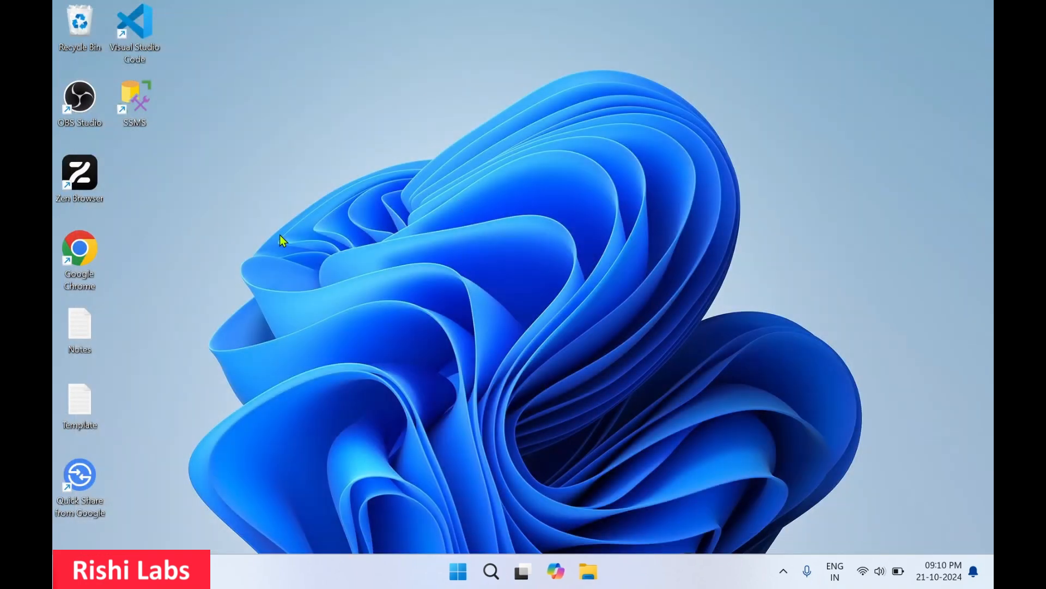
mouse_move(437, 322)
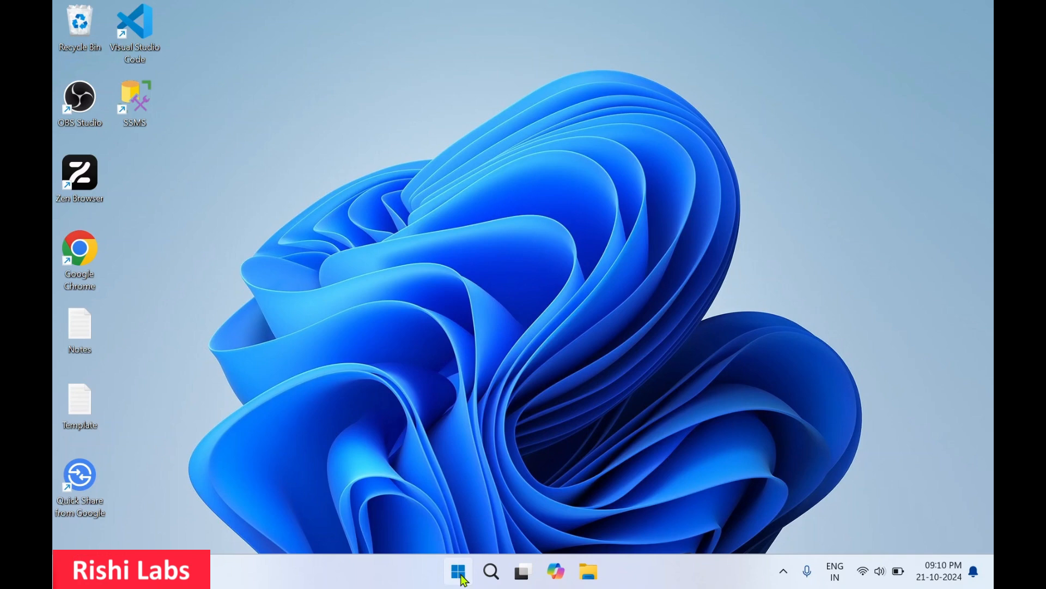
Step: Search 'power bi desktop' in Start and launch Power BI Desktop from the result
click(458, 584)
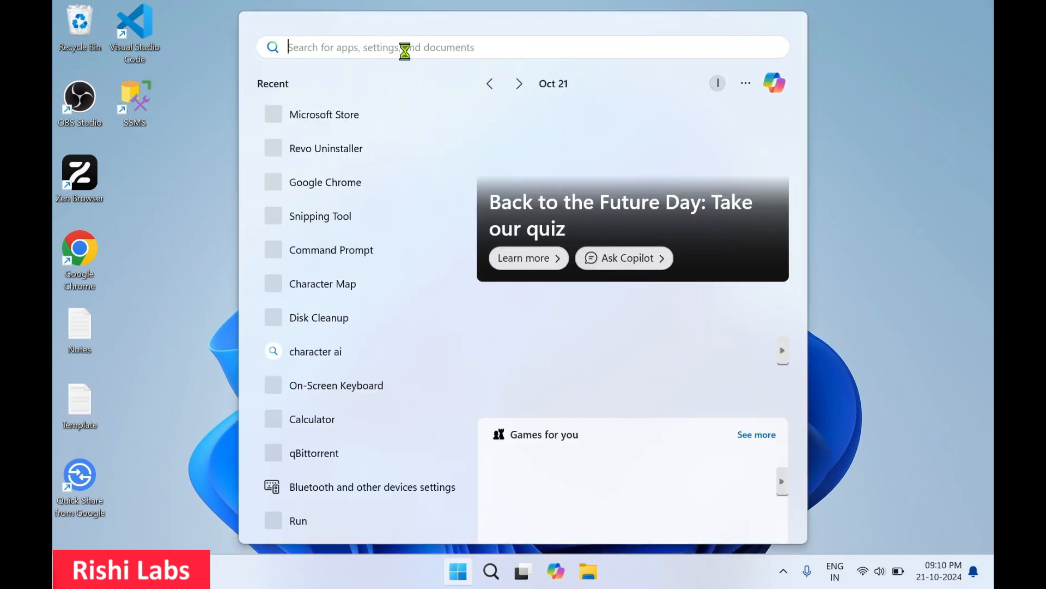
text(power bi desktop)
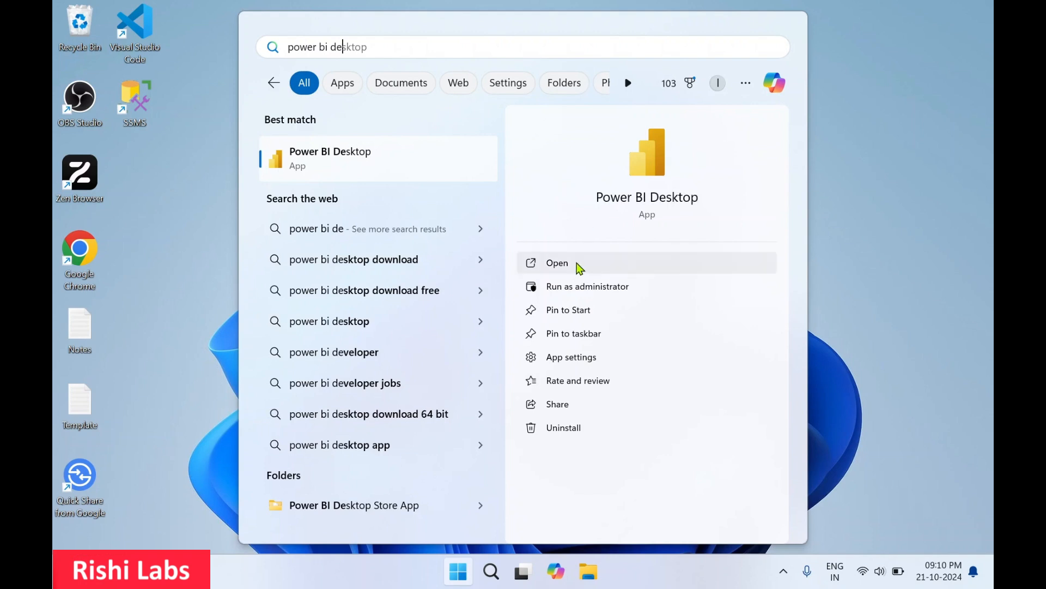
click(557, 263)
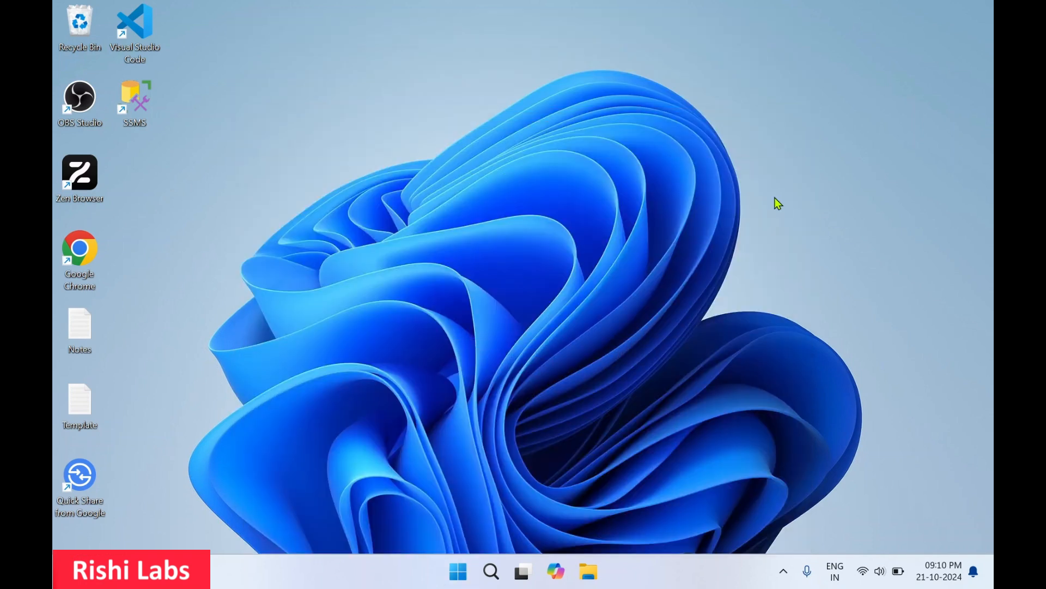